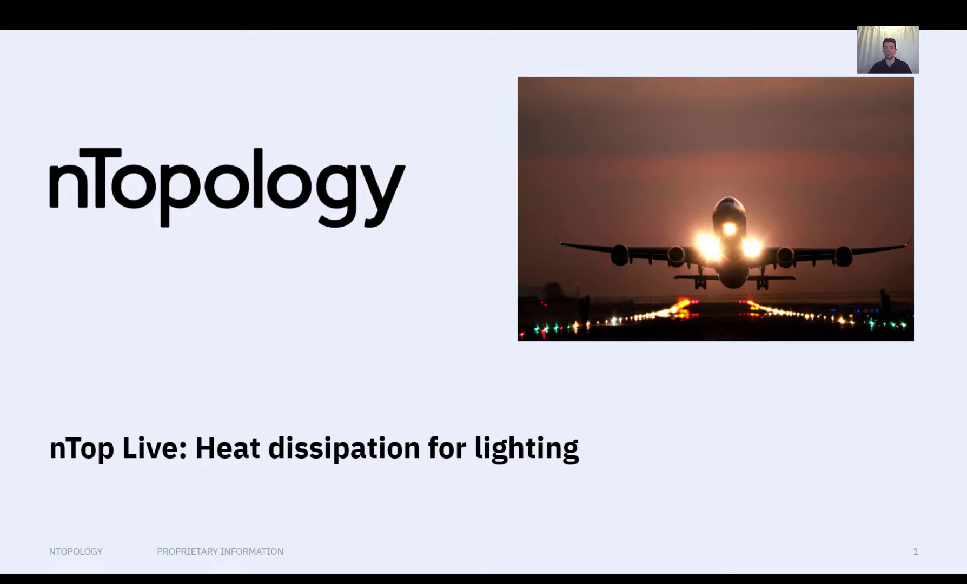
{"action": "mouse_move", "coordinate": [711, 125]}
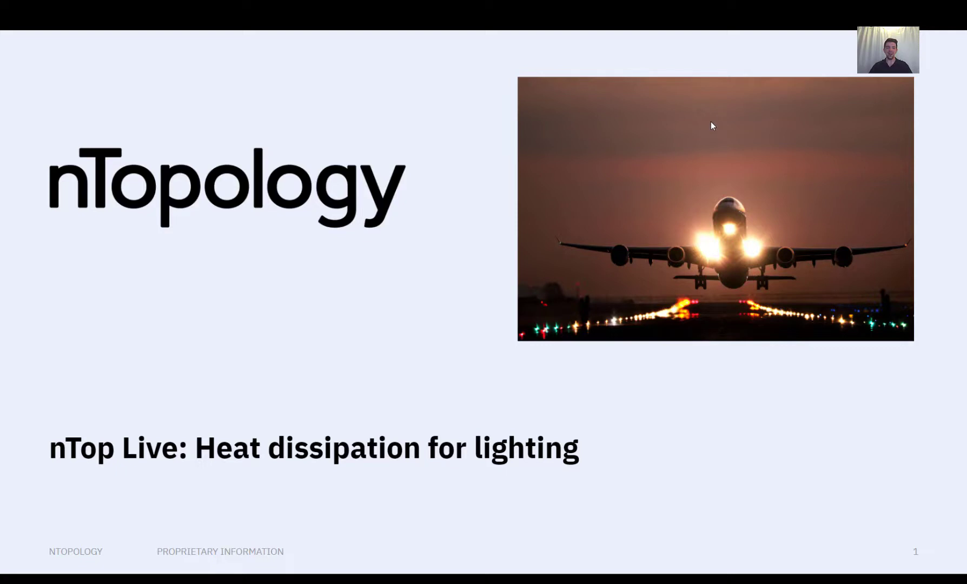
{"action": "mouse_move", "coordinate": [709, 128]}
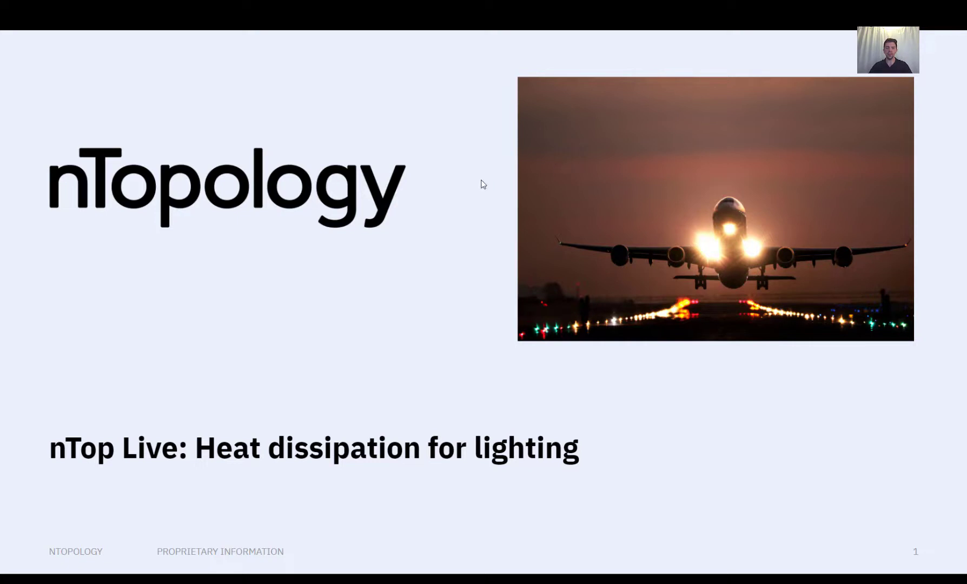
Show the unwarped straight-fin body, then orbit to inspect the twisted fins from several angles
{"action": "key", "text": "Right"}
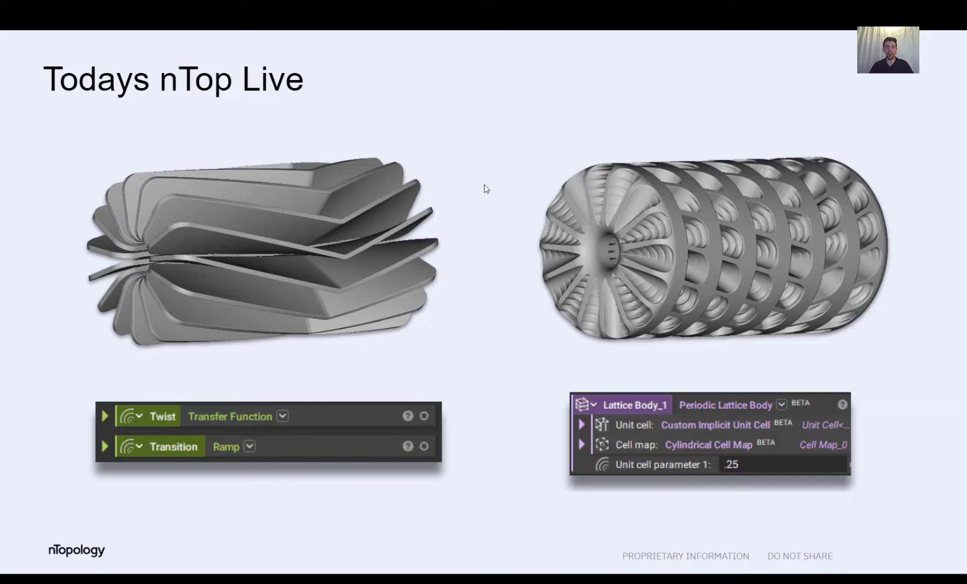
{"action": "mouse_move", "coordinate": [468, 235]}
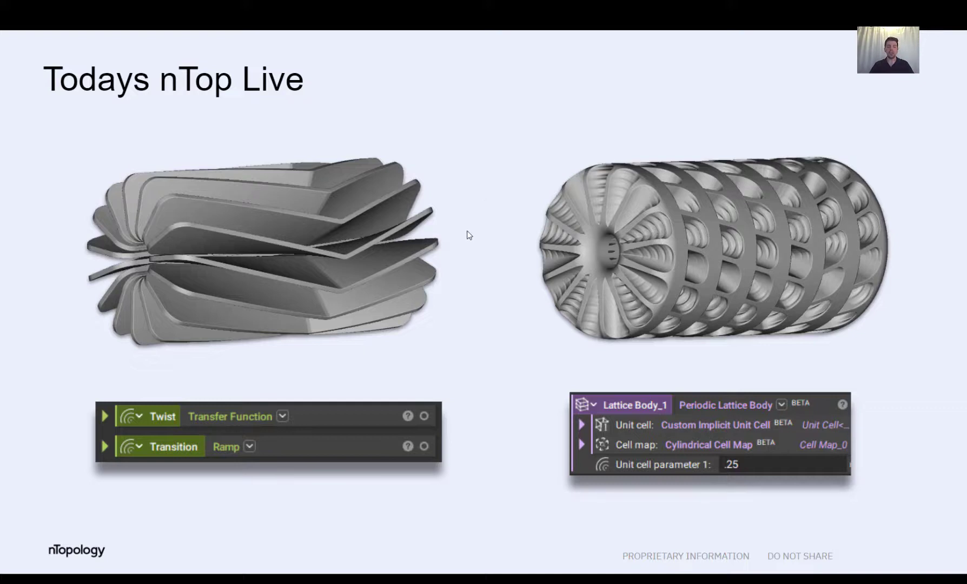
{"action": "mouse_move", "coordinate": [442, 309]}
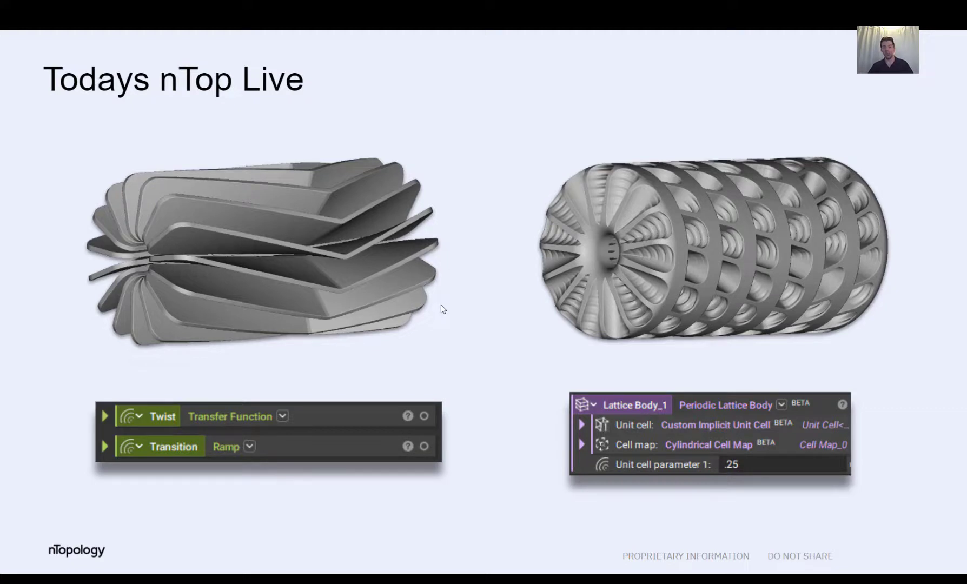
{"action": "mouse_move", "coordinate": [525, 372]}
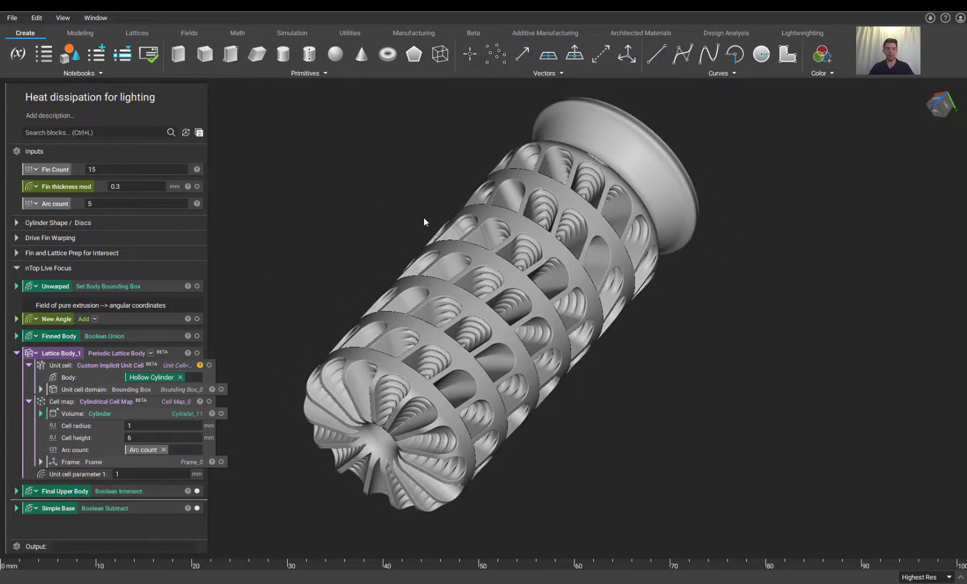
{"action": "mouse_move", "coordinate": [338, 236]}
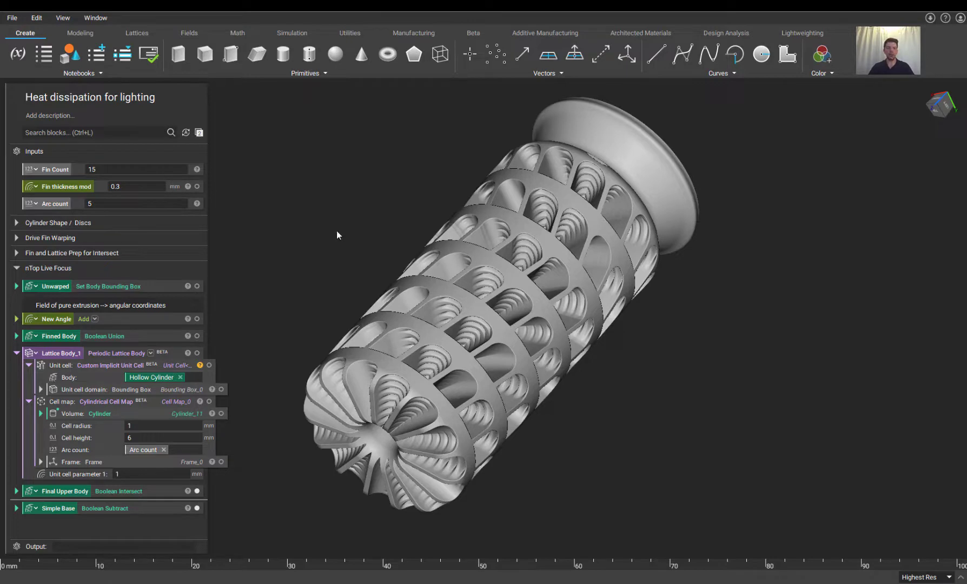
{"action": "left_click", "coordinate": [56, 286]}
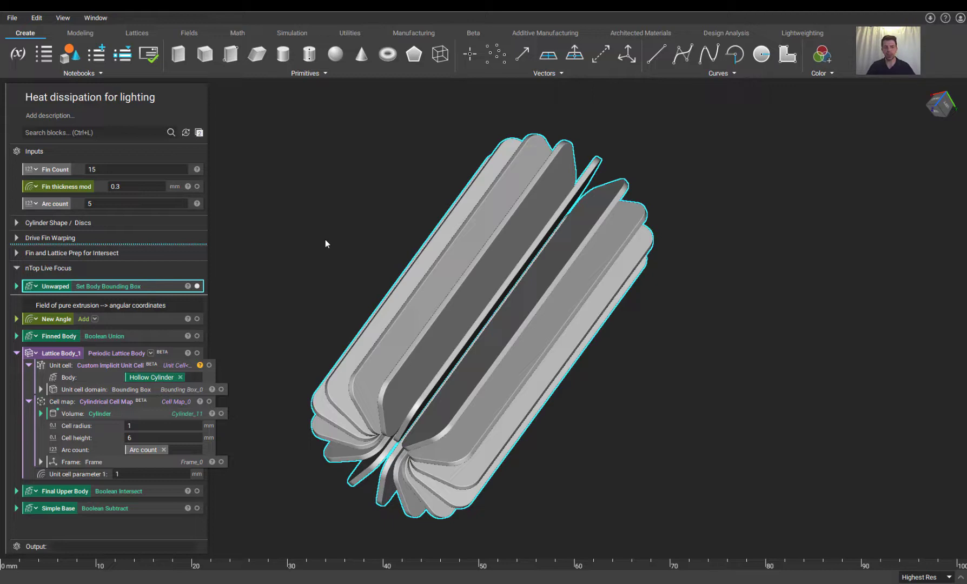
{"action": "mouse_move", "coordinate": [320, 249]}
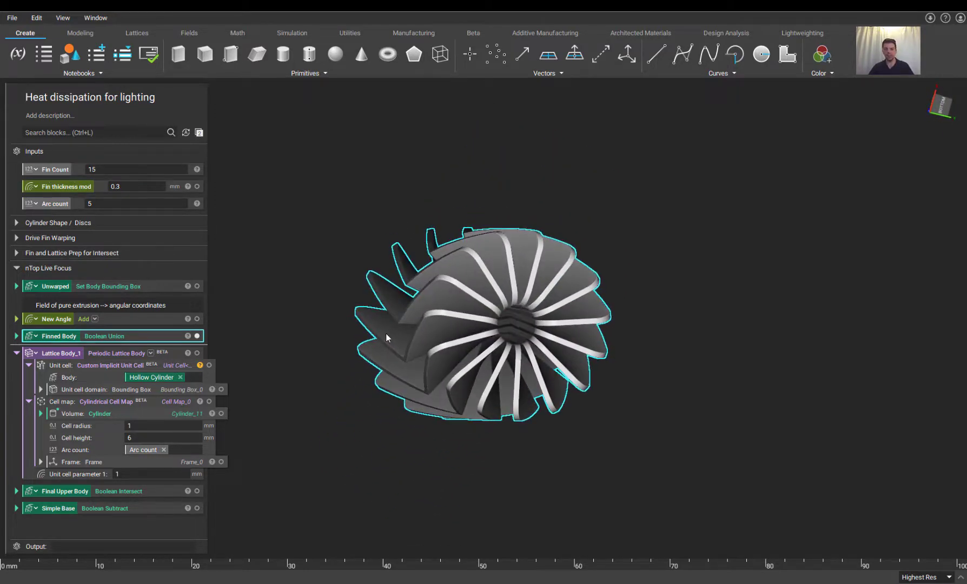
{"action": "left_click_drag", "start_coordinate": [385, 338], "coordinate": [433, 201]}
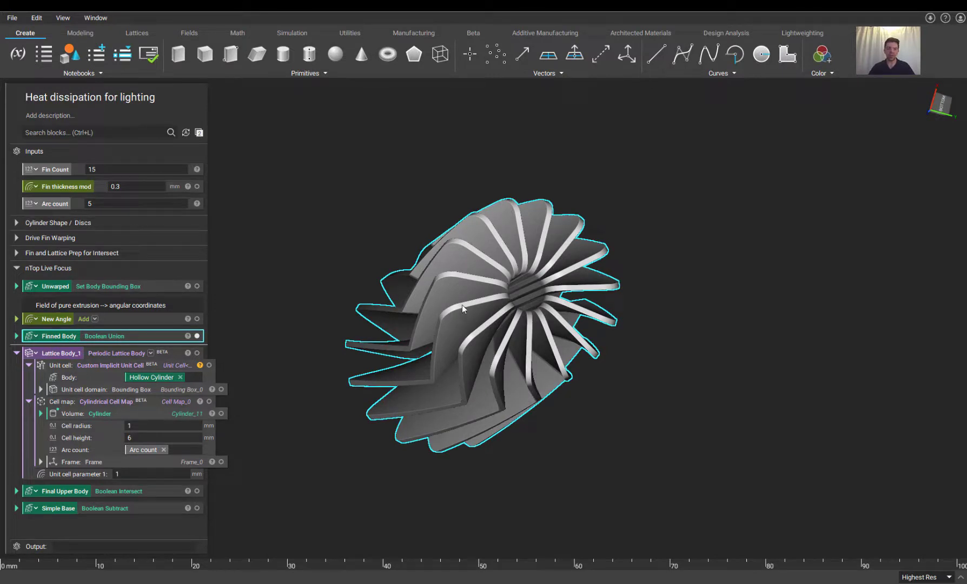
{"action": "left_click_drag", "start_coordinate": [463, 308], "coordinate": [450, 361]}
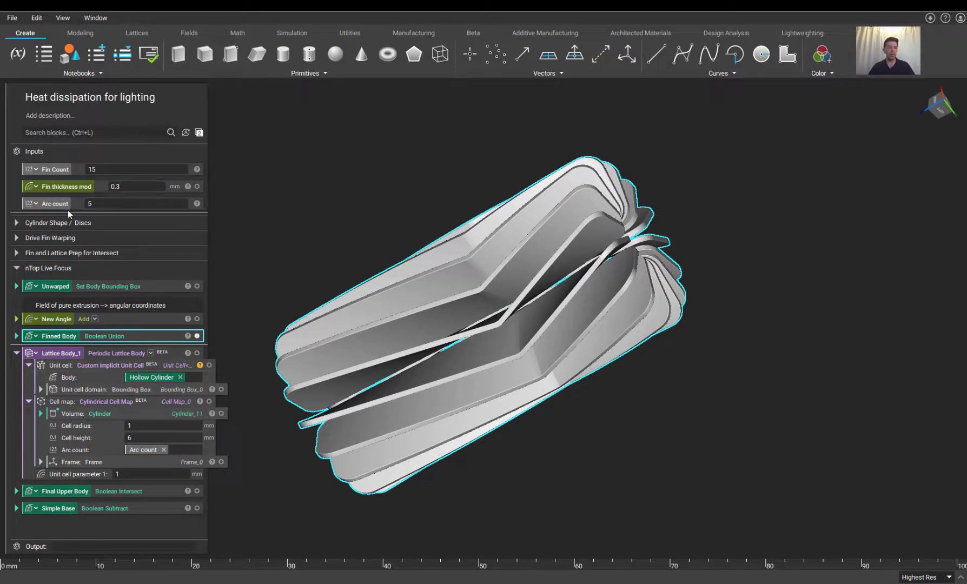
{"action": "mouse_move", "coordinate": [301, 239]}
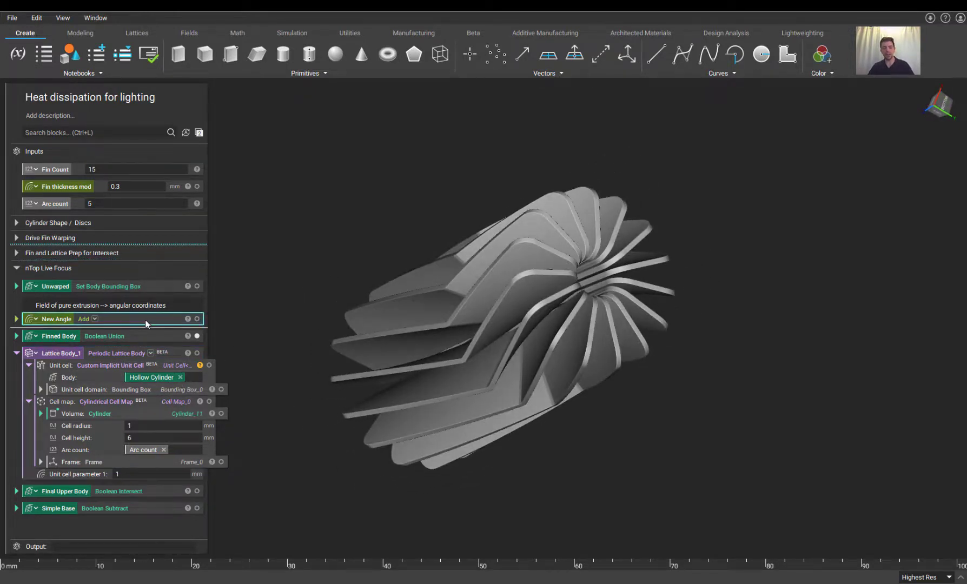
Preview the New Angle field as a colour-mapped plane through the fins and orbit around it
{"action": "left_click", "coordinate": [196, 319]}
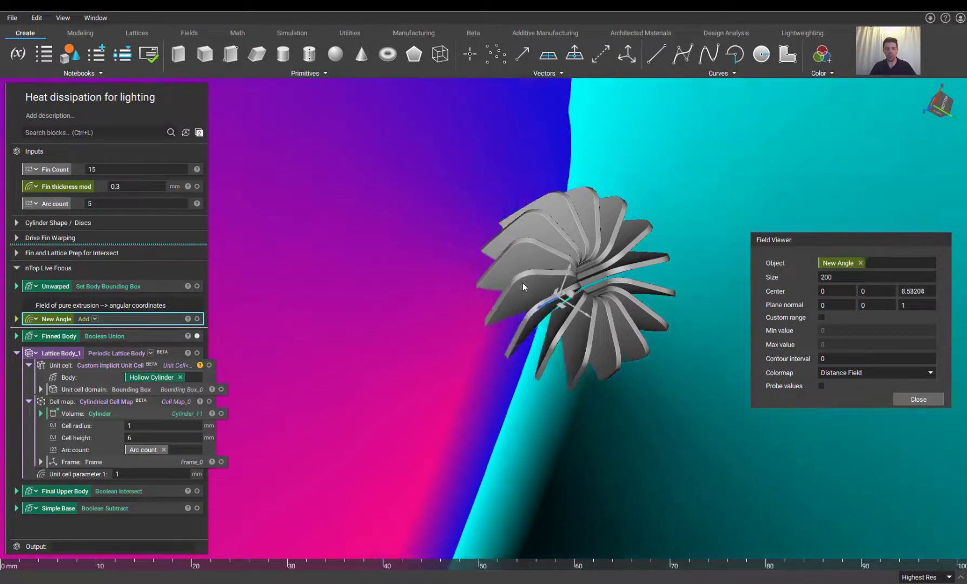
{"action": "left_click_drag", "start_coordinate": [521, 286], "coordinate": [419, 354]}
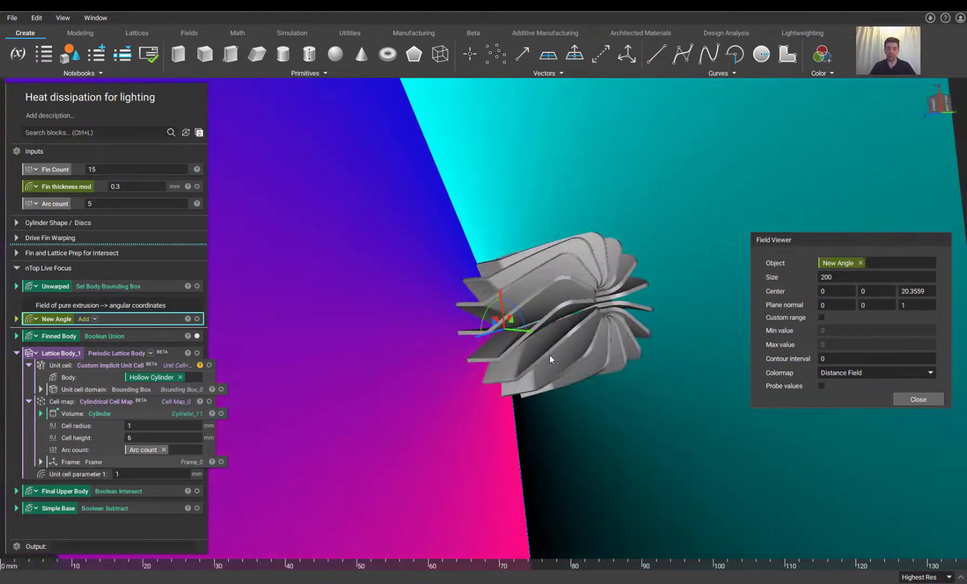
{"action": "left_click_drag", "start_coordinate": [549, 359], "coordinate": [527, 390]}
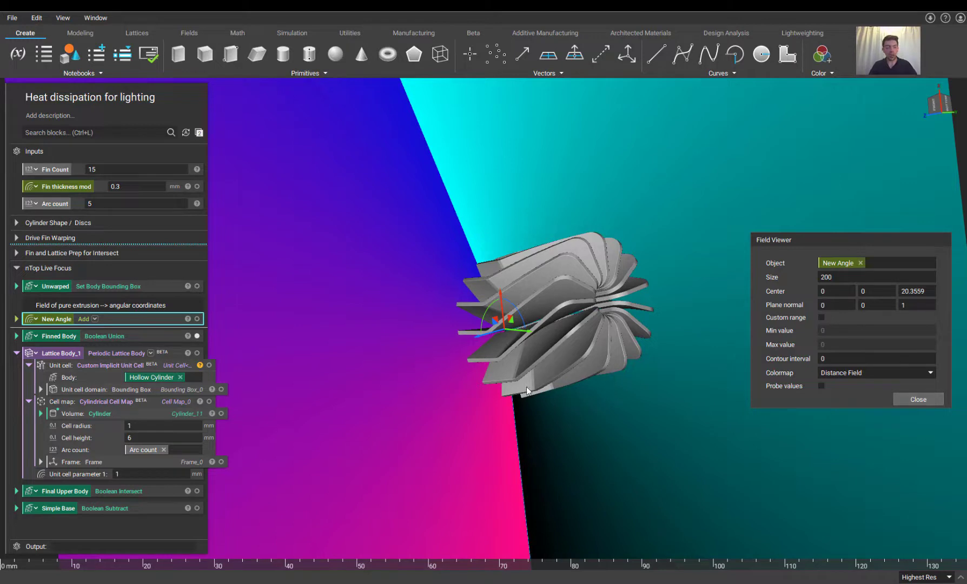
{"action": "mouse_move", "coordinate": [424, 333]}
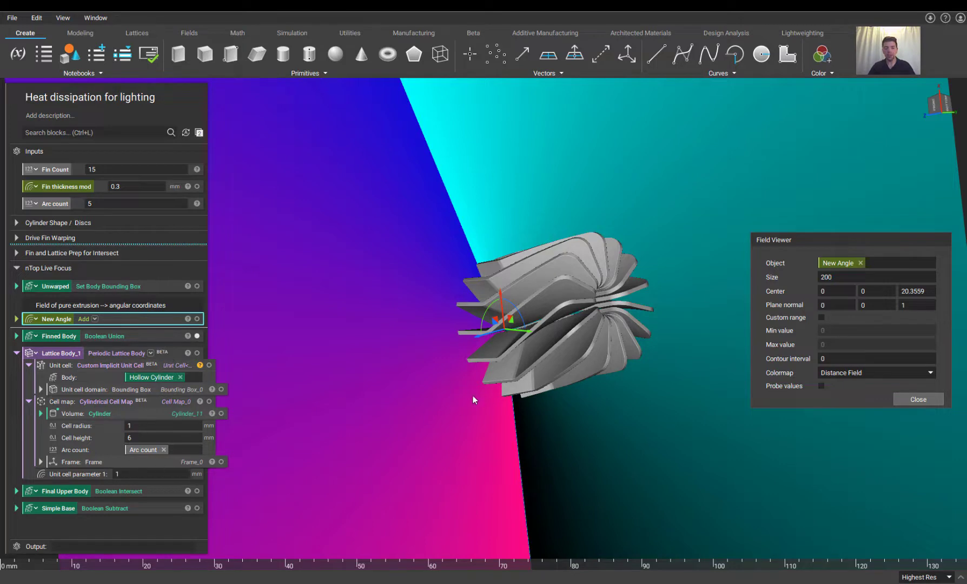
{"action": "mouse_move", "coordinate": [175, 354]}
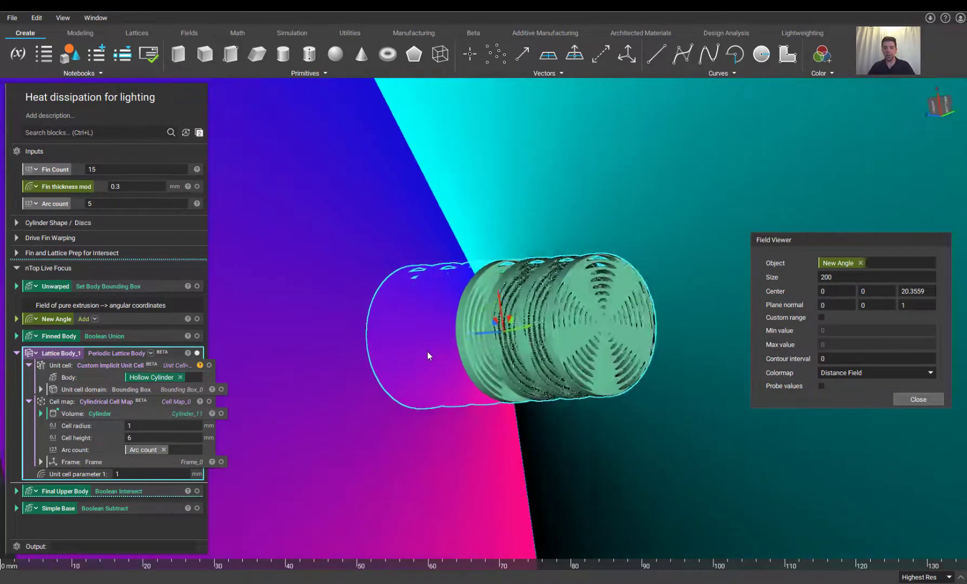
Close the angle field preview and show Lattice Body_1's cylindrical cell map as a pentagonal wireframe
{"action": "left_click", "coordinate": [916, 399]}
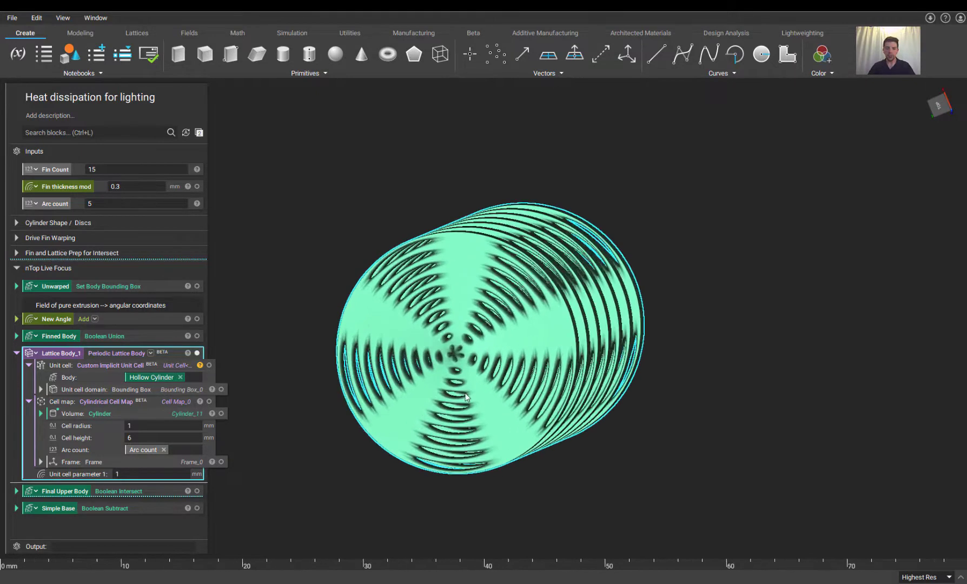
{"action": "left_click_drag", "start_coordinate": [465, 398], "coordinate": [518, 344]}
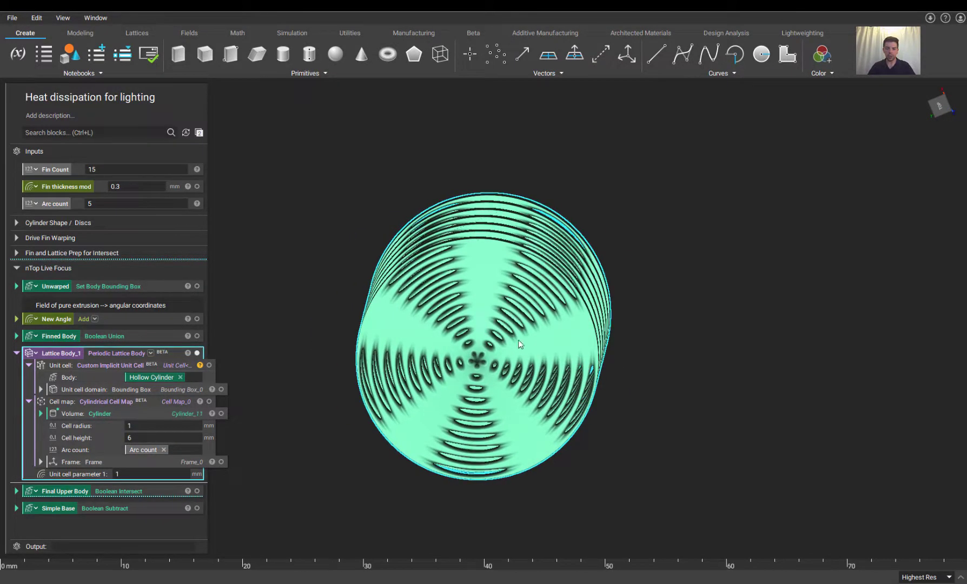
{"action": "left_click_drag", "start_coordinate": [518, 344], "coordinate": [486, 363]}
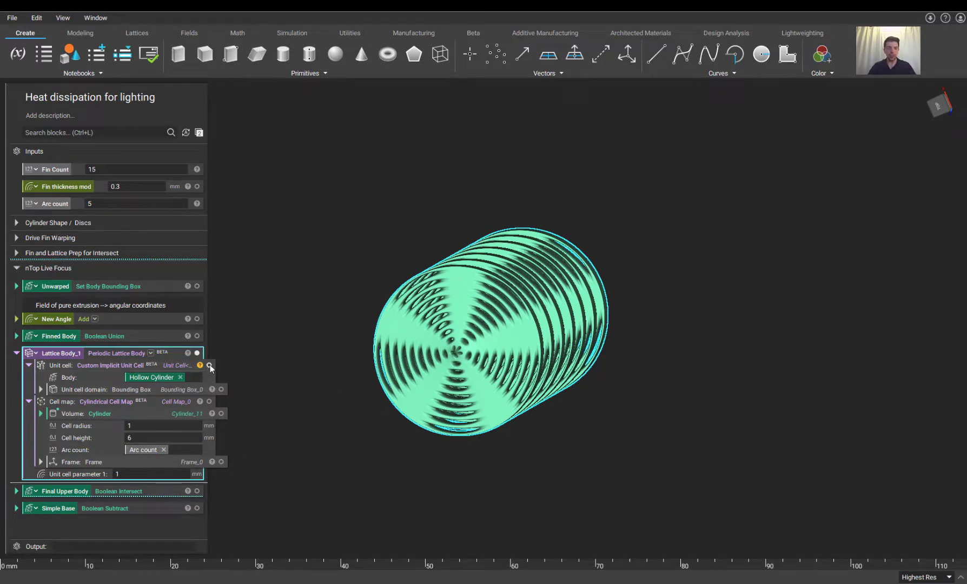
{"action": "left_click", "coordinate": [210, 366]}
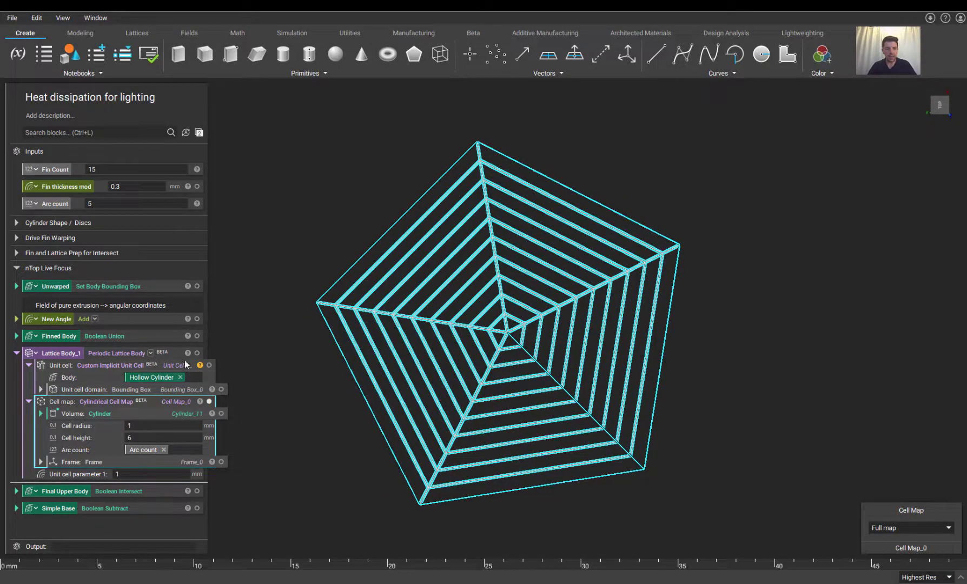
Activate the cell map's grid preview and show the lattice body alongside it
{"action": "left_click", "coordinate": [197, 354]}
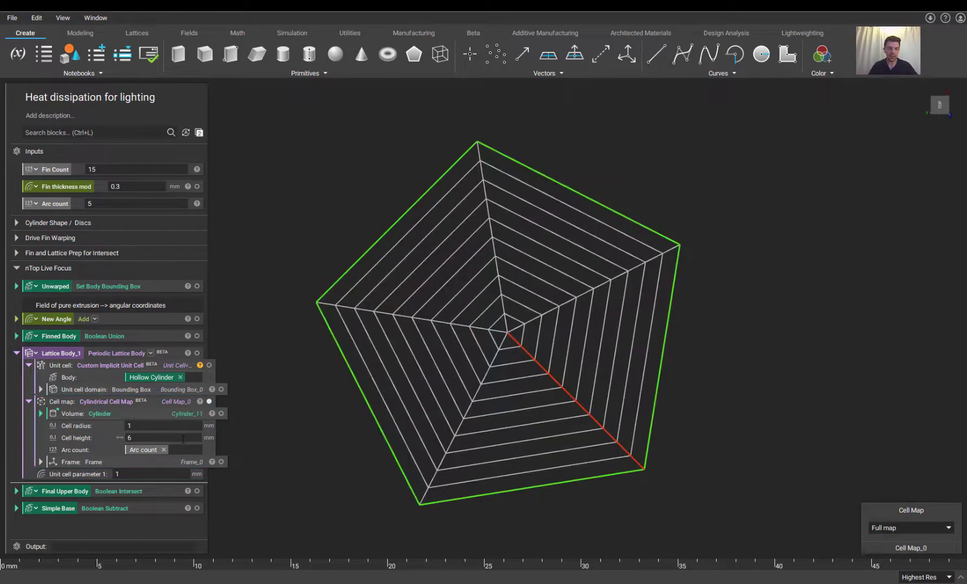
{"action": "left_click", "coordinate": [162, 425]}
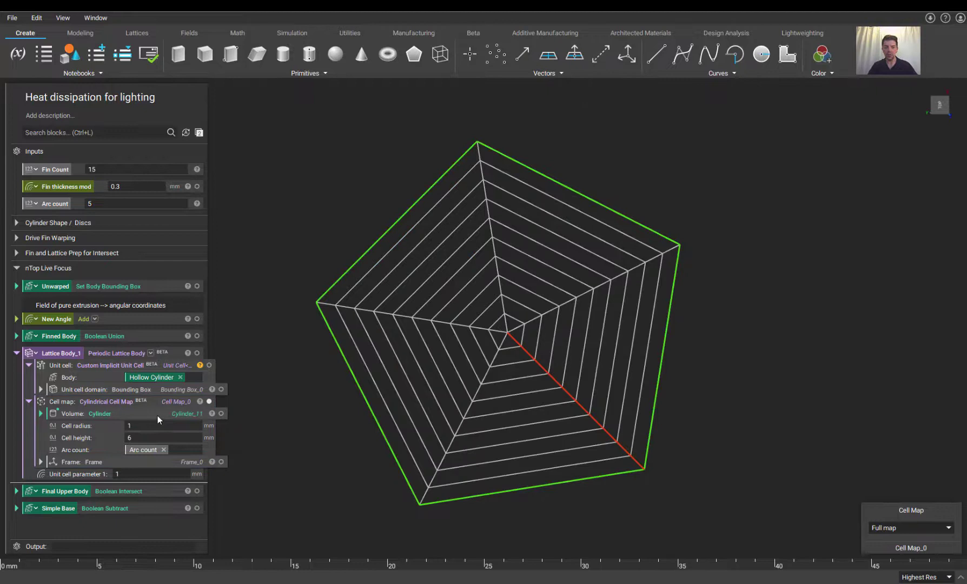
{"action": "mouse_move", "coordinate": [304, 467]}
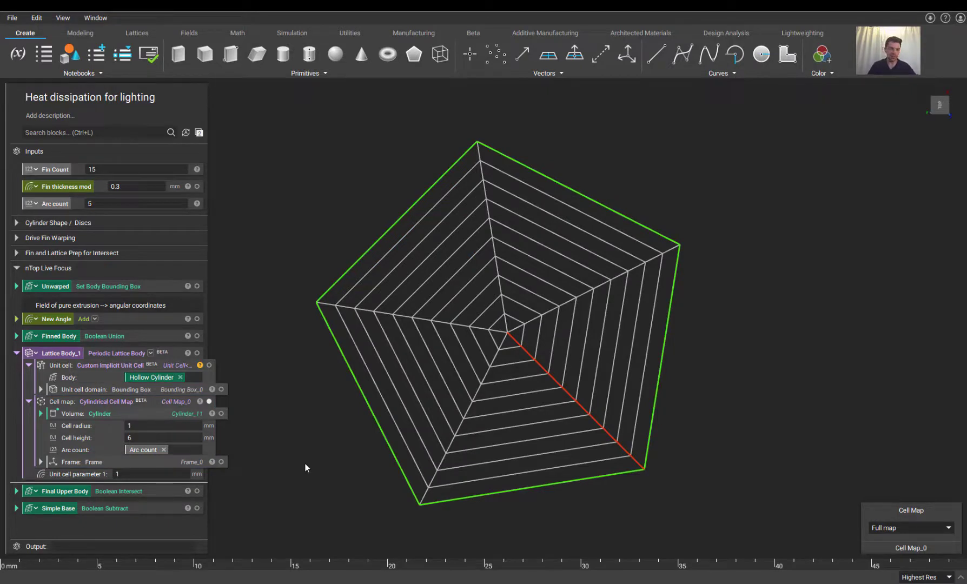
{"action": "mouse_move", "coordinate": [277, 468]}
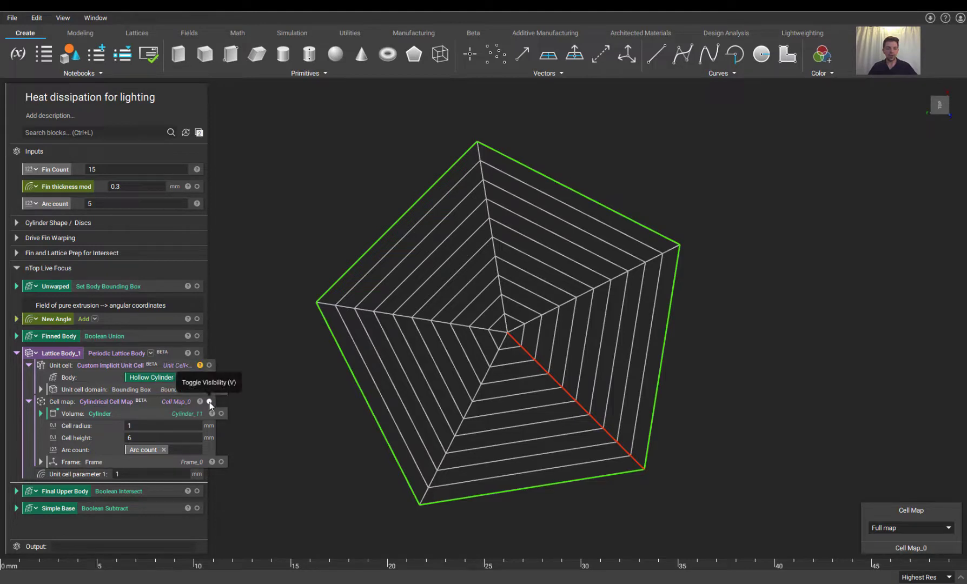
{"action": "left_click", "coordinate": [208, 377]}
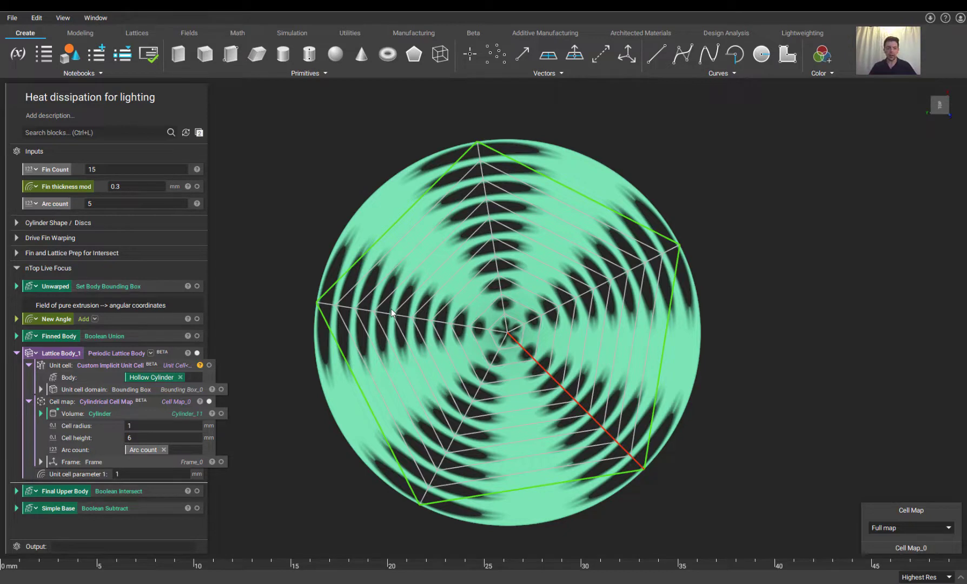
{"action": "mouse_move", "coordinate": [387, 389]}
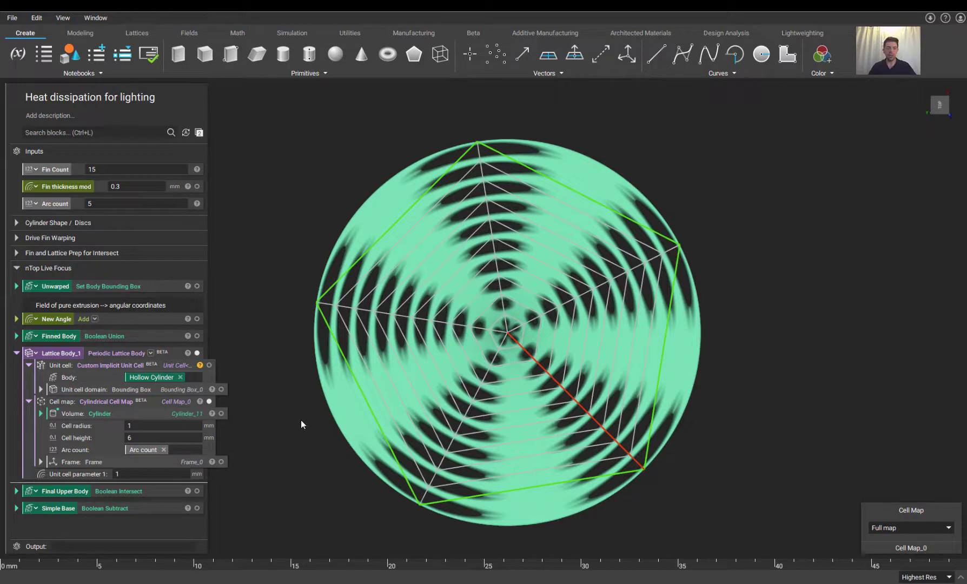
{"action": "mouse_move", "coordinate": [265, 391]}
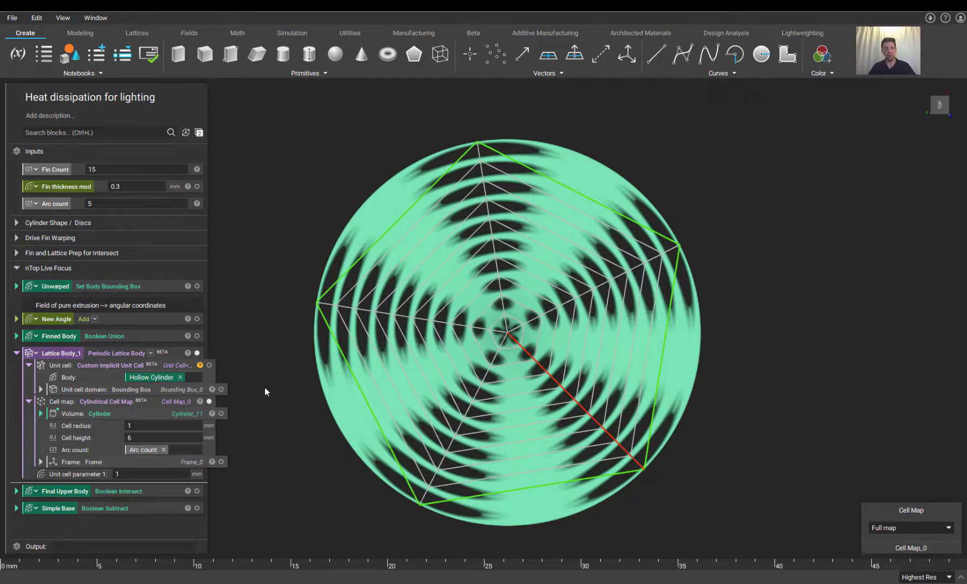
{"action": "mouse_move", "coordinate": [170, 495]}
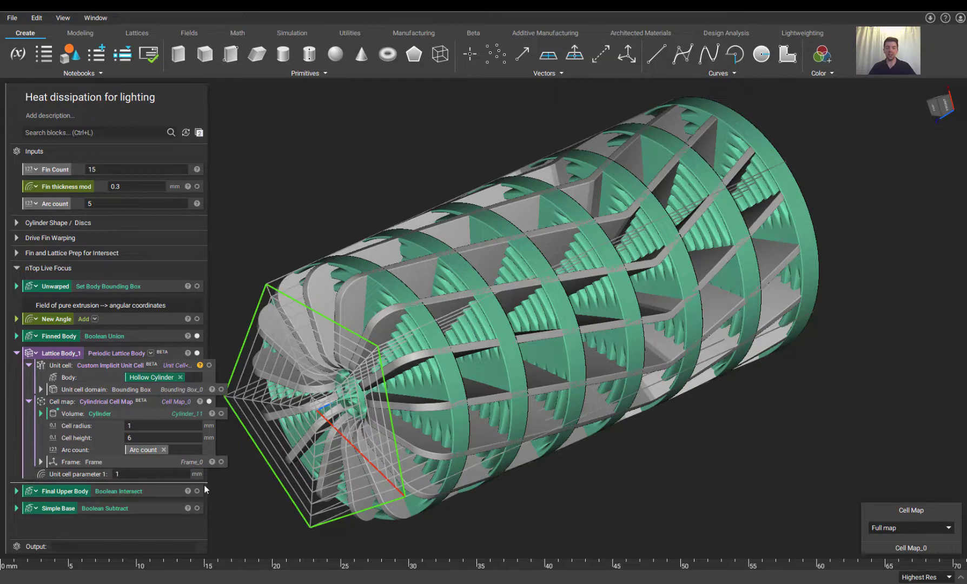
Display the final fixture body alone, hiding the lattice and cell map previews
{"action": "left_click", "coordinate": [64, 491]}
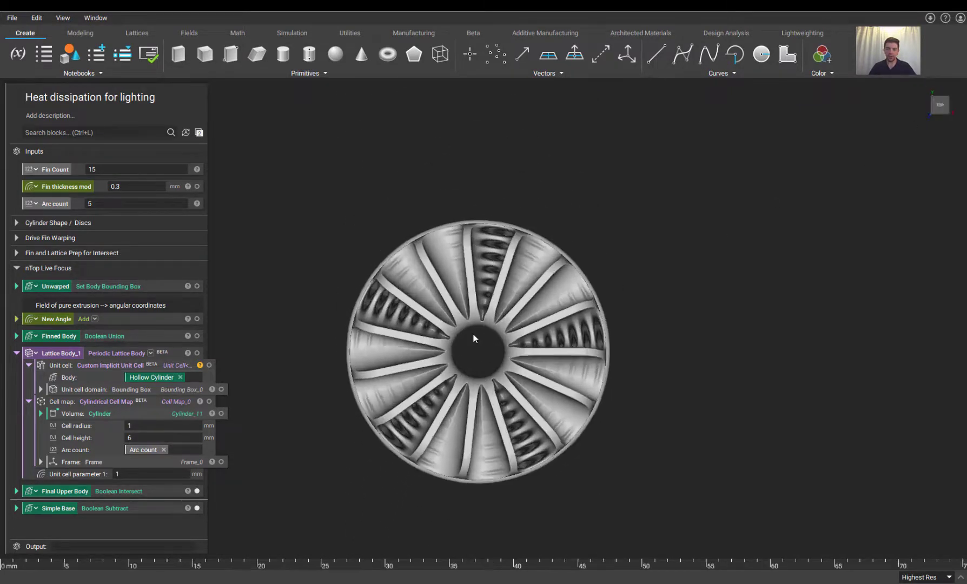
Scroll the notebook up to the Inputs section containing Unit cell parameter 1
{"action": "scroll", "scroll_direction": "up", "scroll_amount": 3}
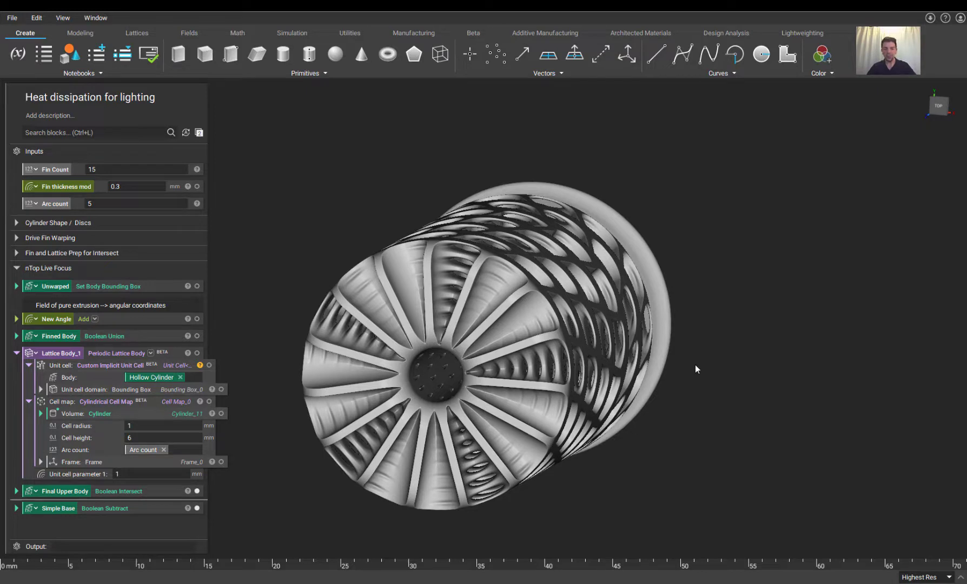
{"action": "mouse_move", "coordinate": [628, 383]}
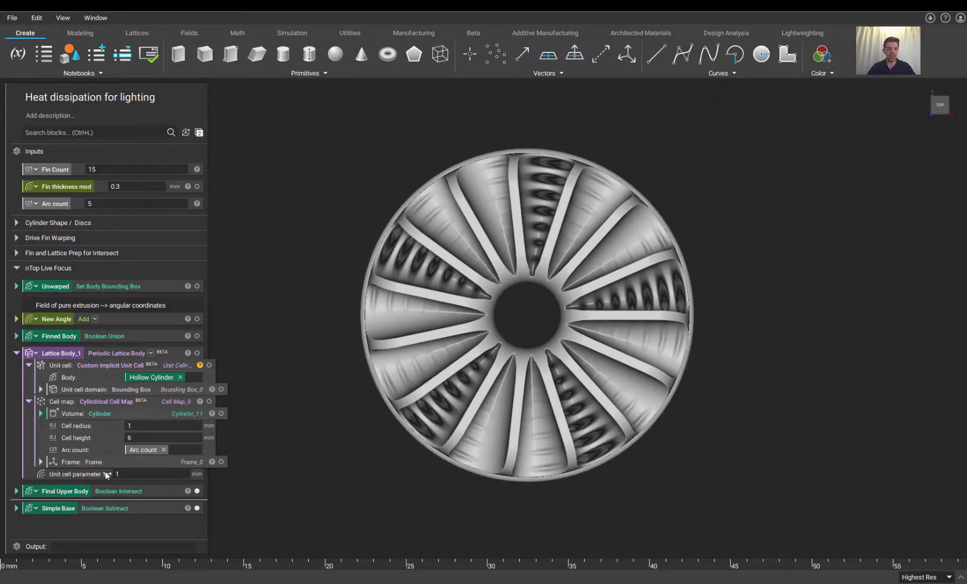
{"action": "mouse_move", "coordinate": [83, 452]}
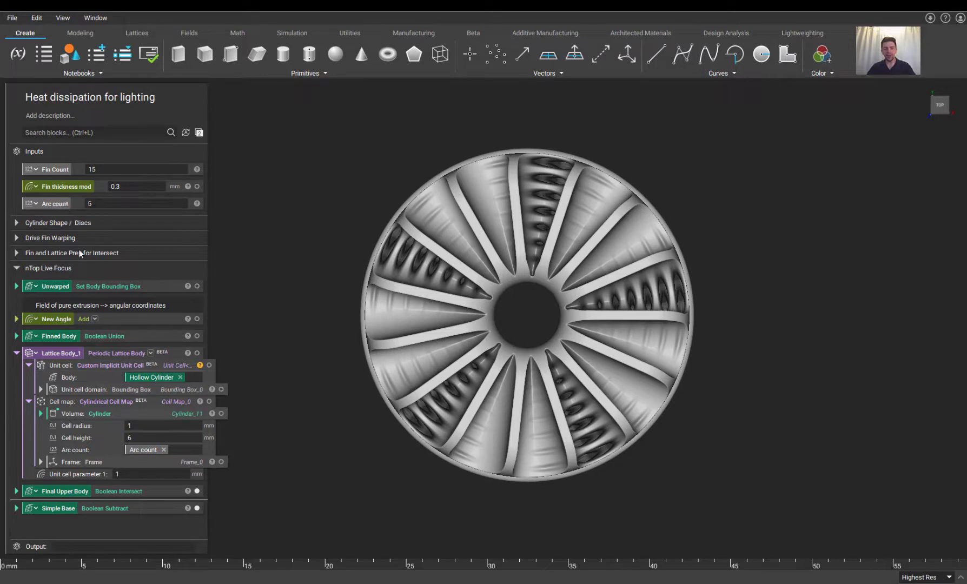
{"action": "mouse_move", "coordinate": [84, 478]}
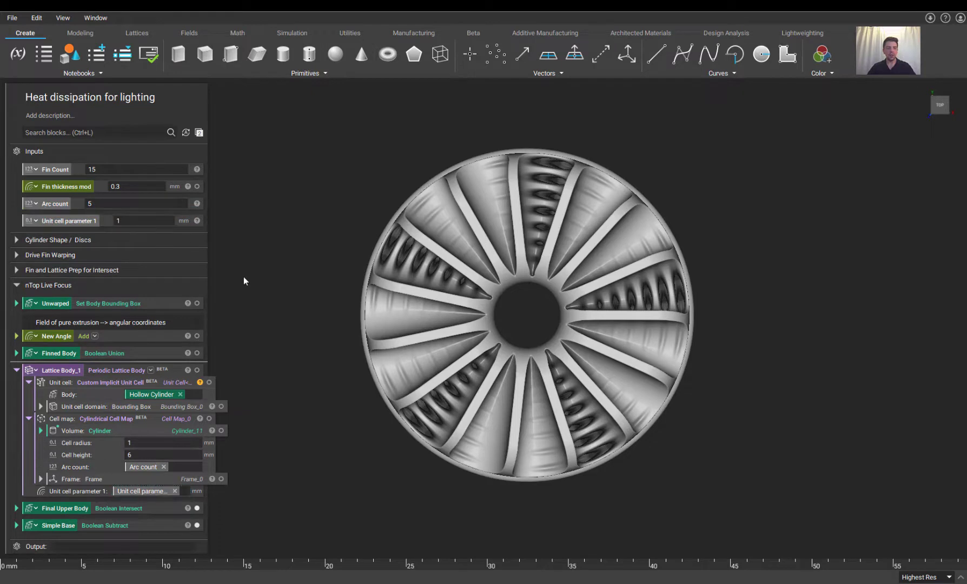
Set Unit cell parameter 1 to 2 so the lattice regenerates thicker with rounded openings
{"action": "left_click", "coordinate": [145, 221]}
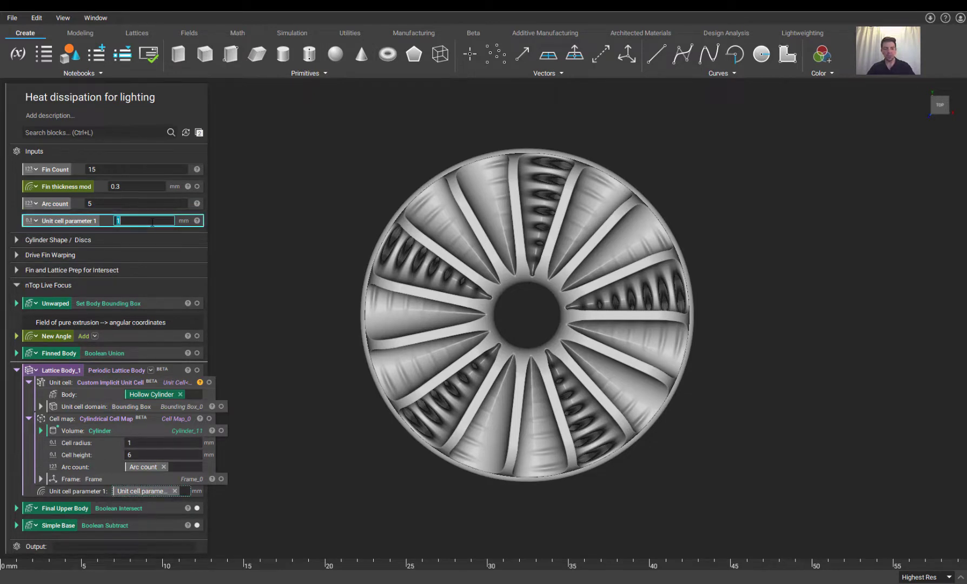
{"action": "type", "text": "2"}
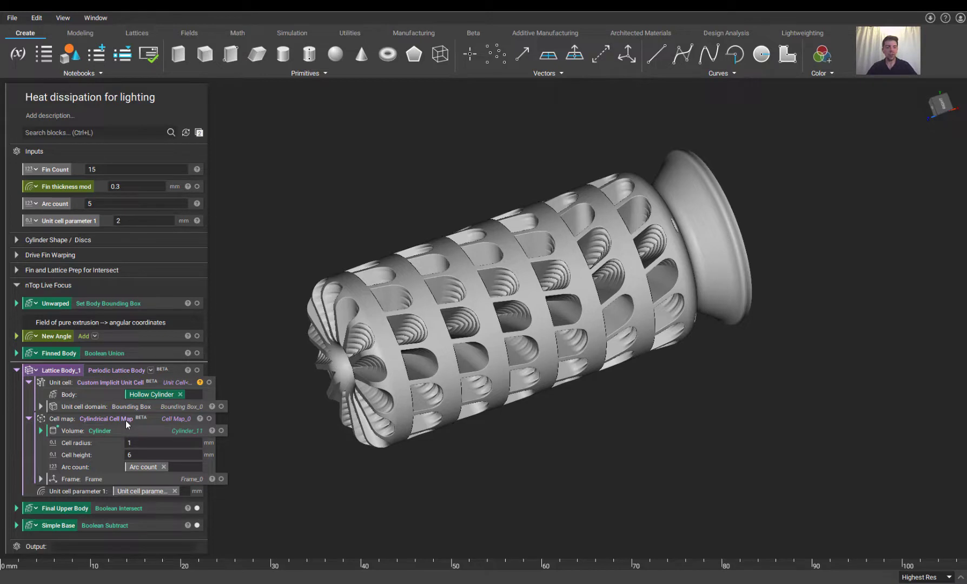
{"action": "mouse_move", "coordinate": [55, 345]}
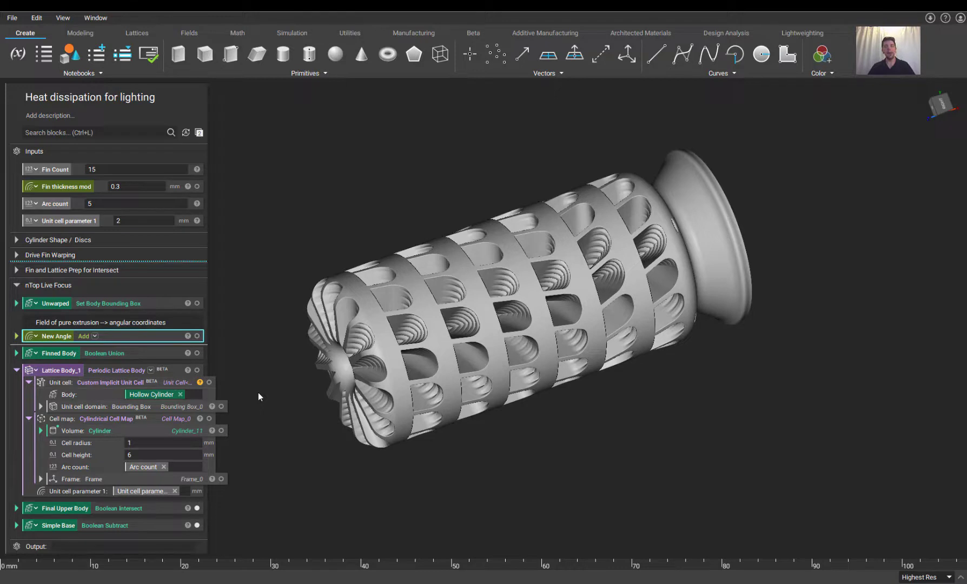
{"action": "mouse_move", "coordinate": [264, 423]}
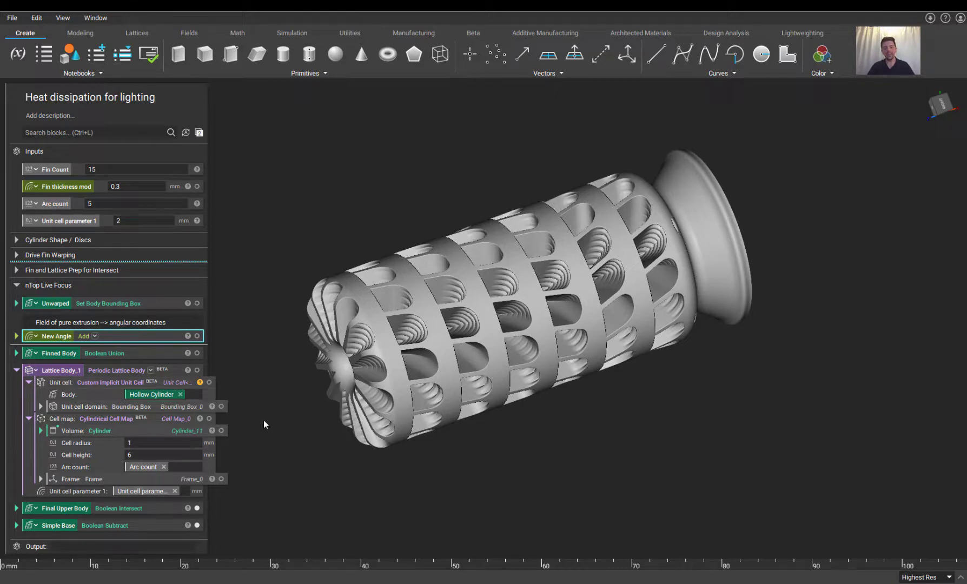